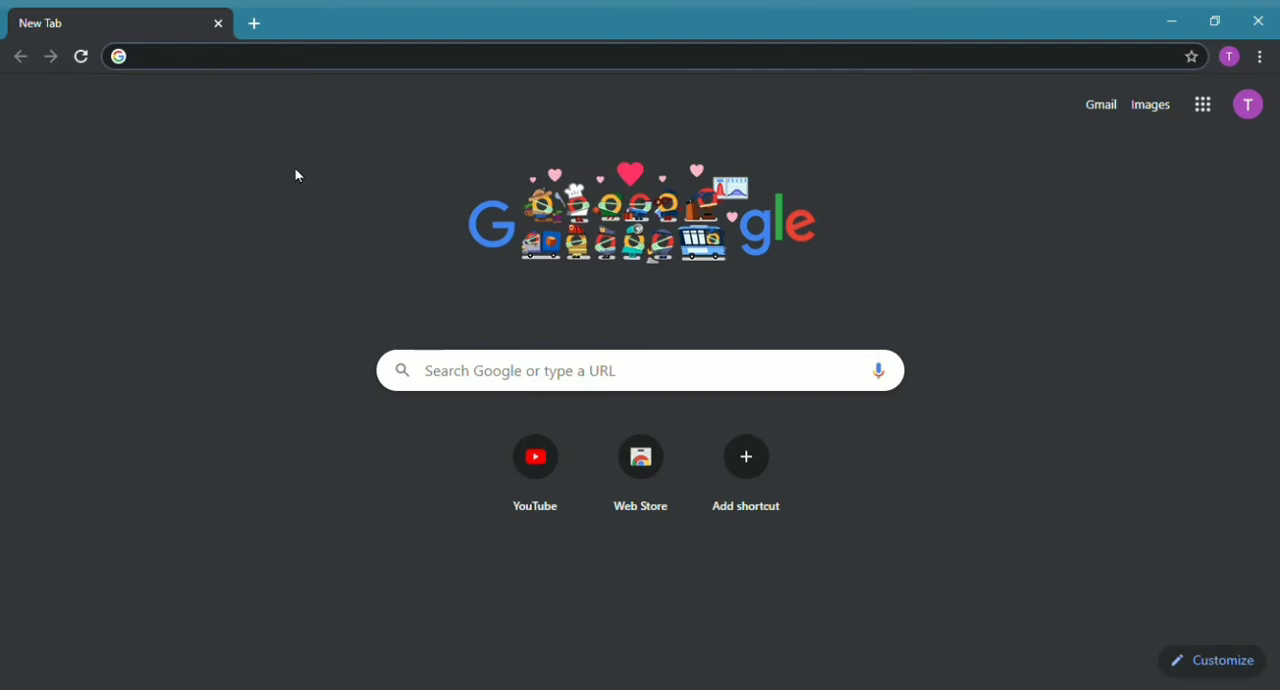
Go to batterybarpro.com/basic.php and download and run the BatteryBar installer
type("https://batterybarpro.com/basic.php")
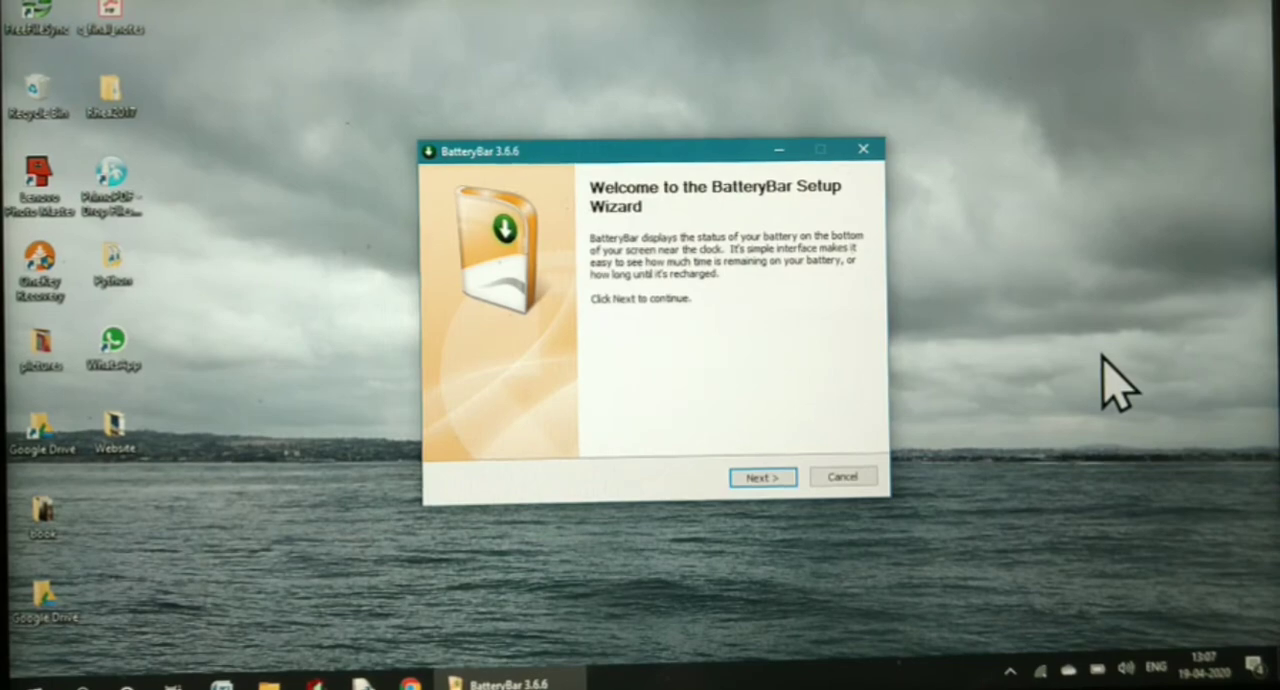
Complete the BatteryBar 3.6.6 install to the default folder, accepting the license, until the meter shows 90.7%
left_click(762, 476)
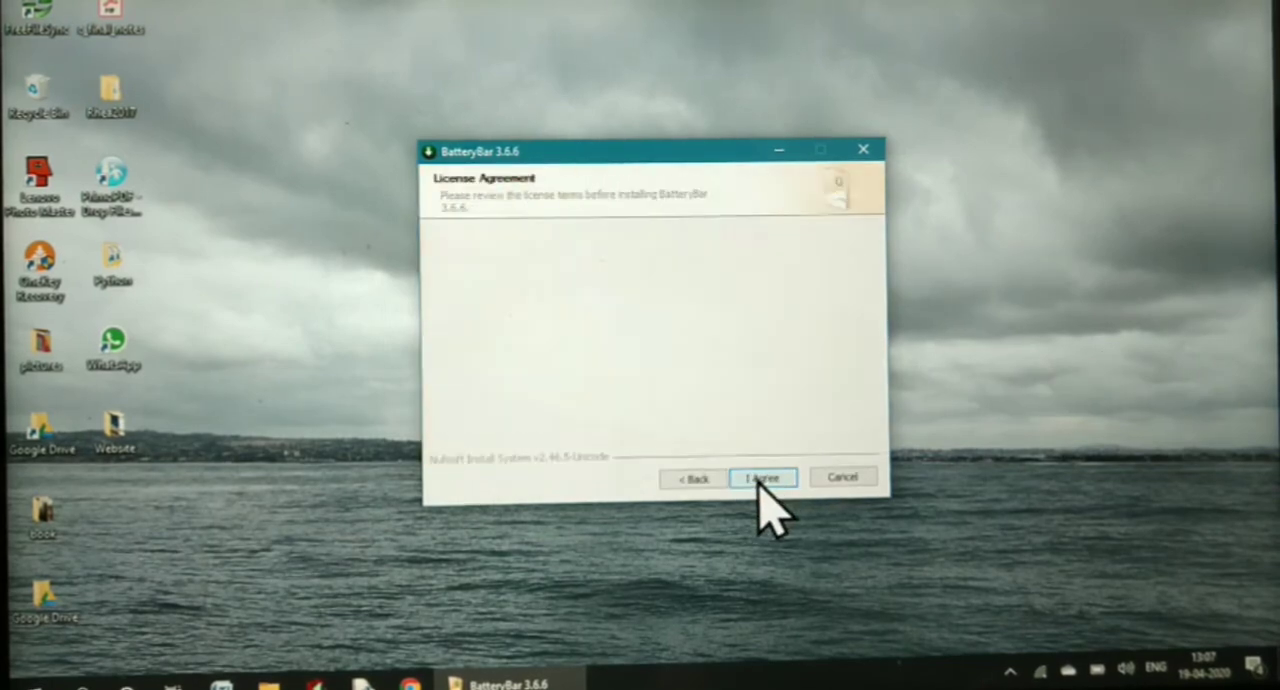
left_click(762, 476)
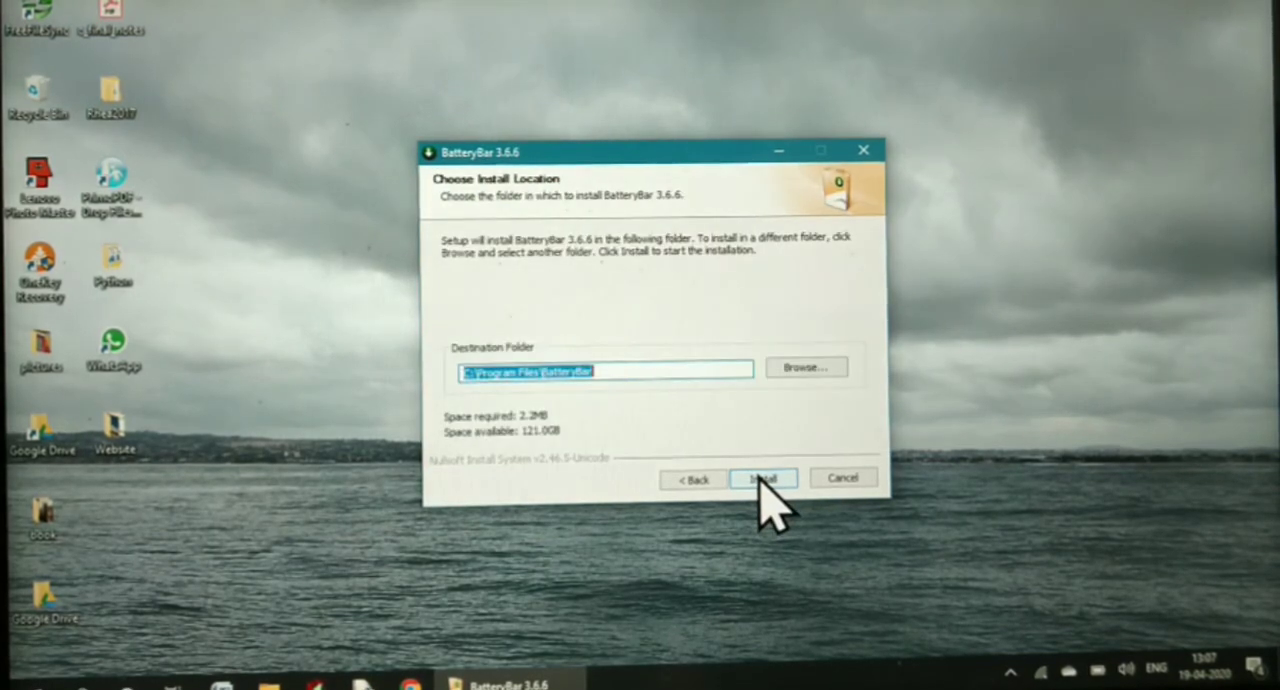
left_click(762, 478)
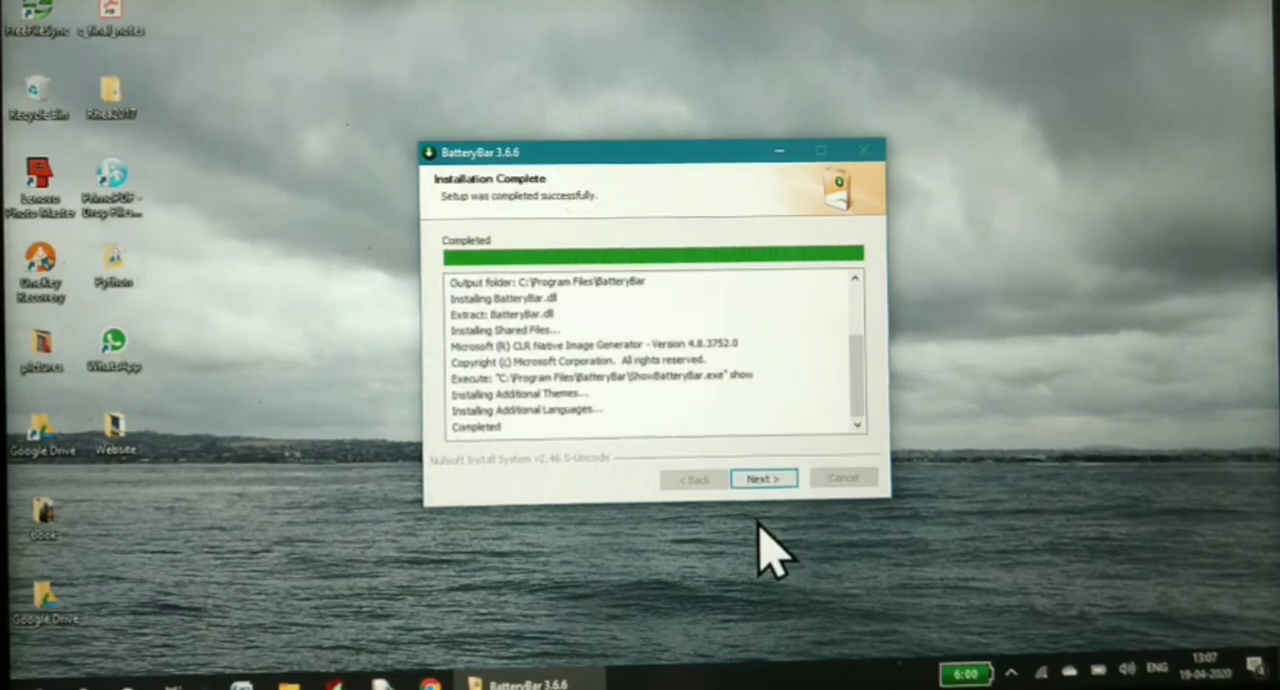
left_click(764, 478)
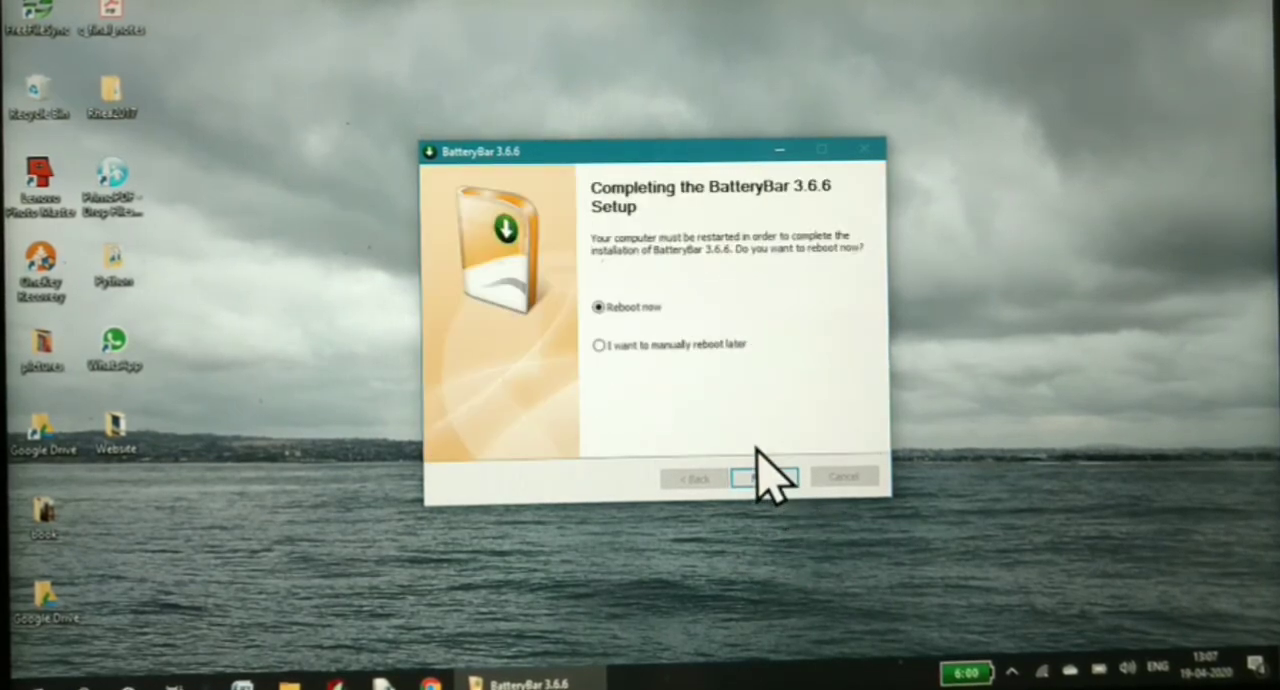
left_click(764, 478)
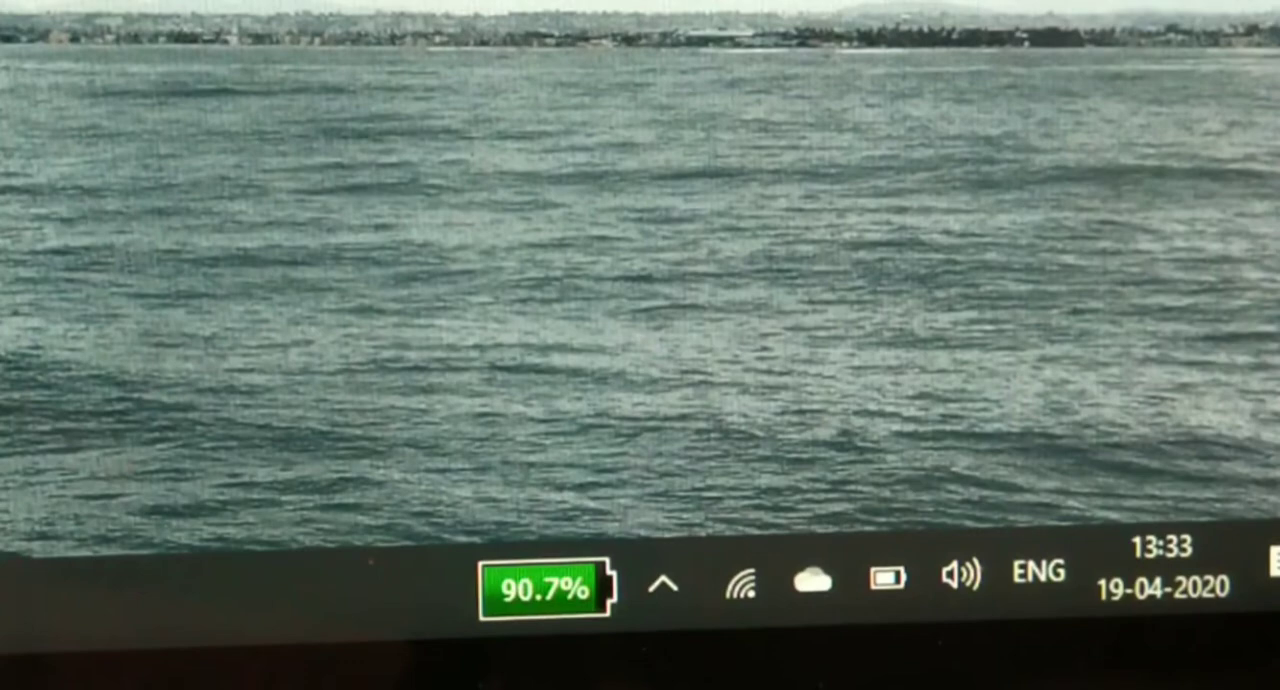